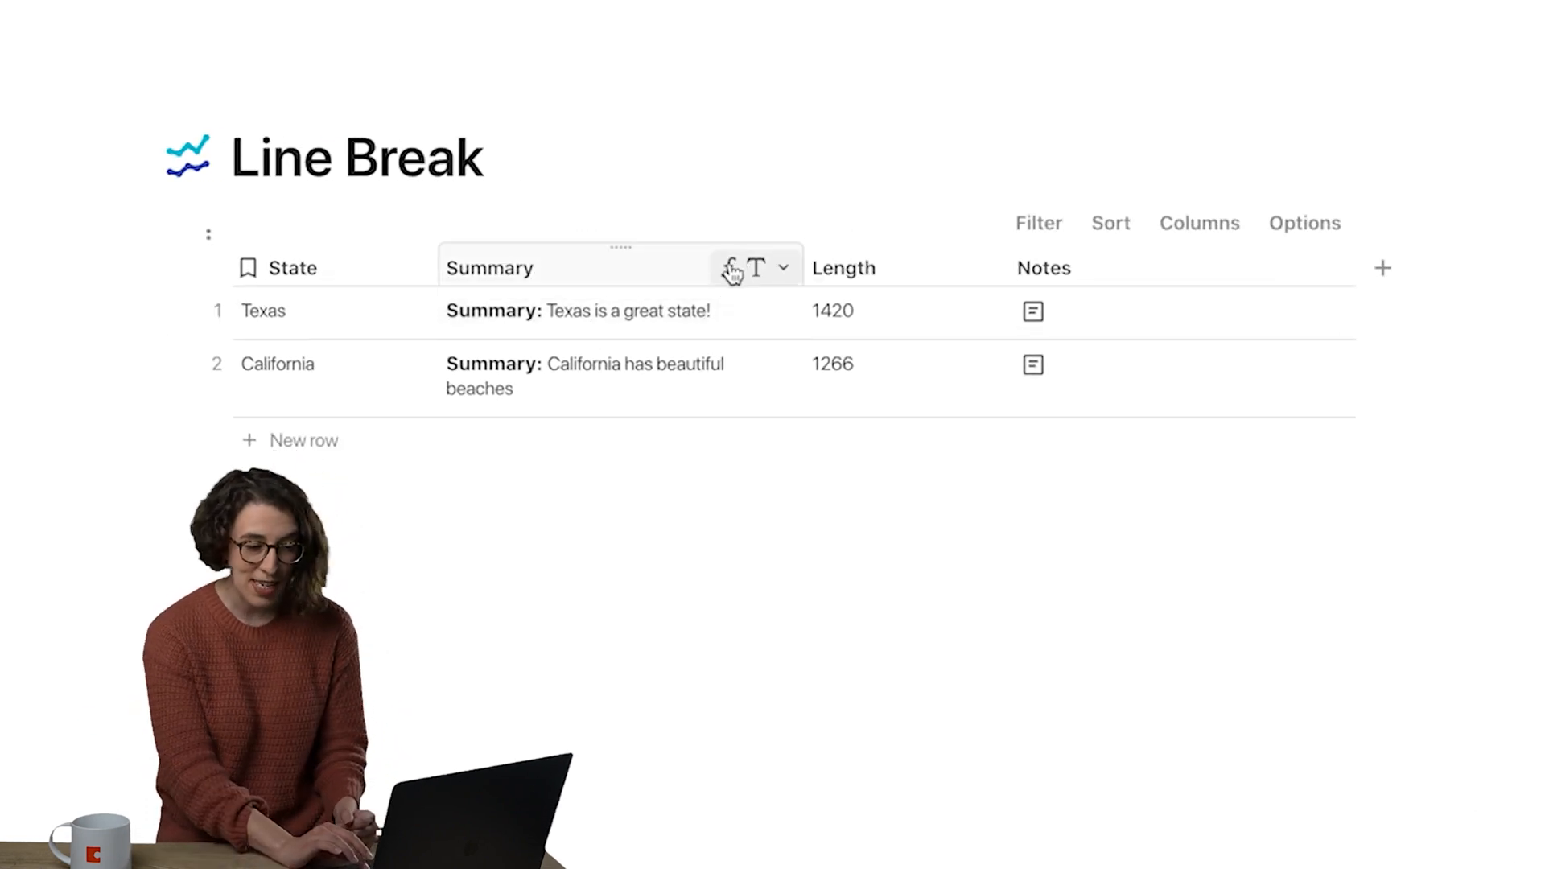
# Open the Summary column's options menu in the Line Break table.
pyautogui.click(783, 268)
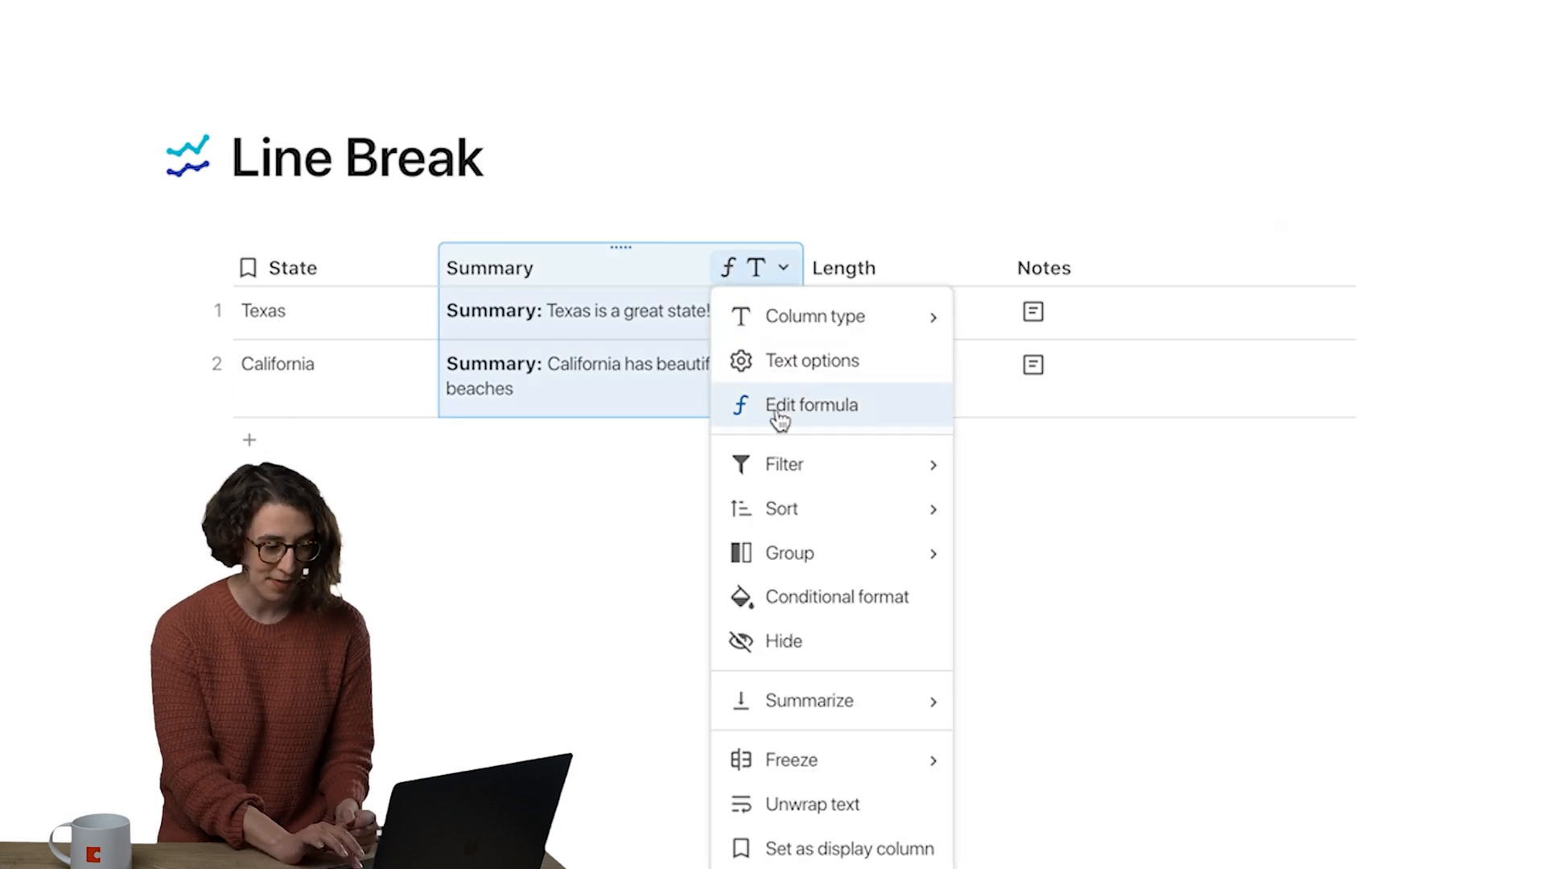
# View the Summary formula: Notes.split(LineBreak()).Filter(StartsWith("Summary")).
pyautogui.click(810, 405)
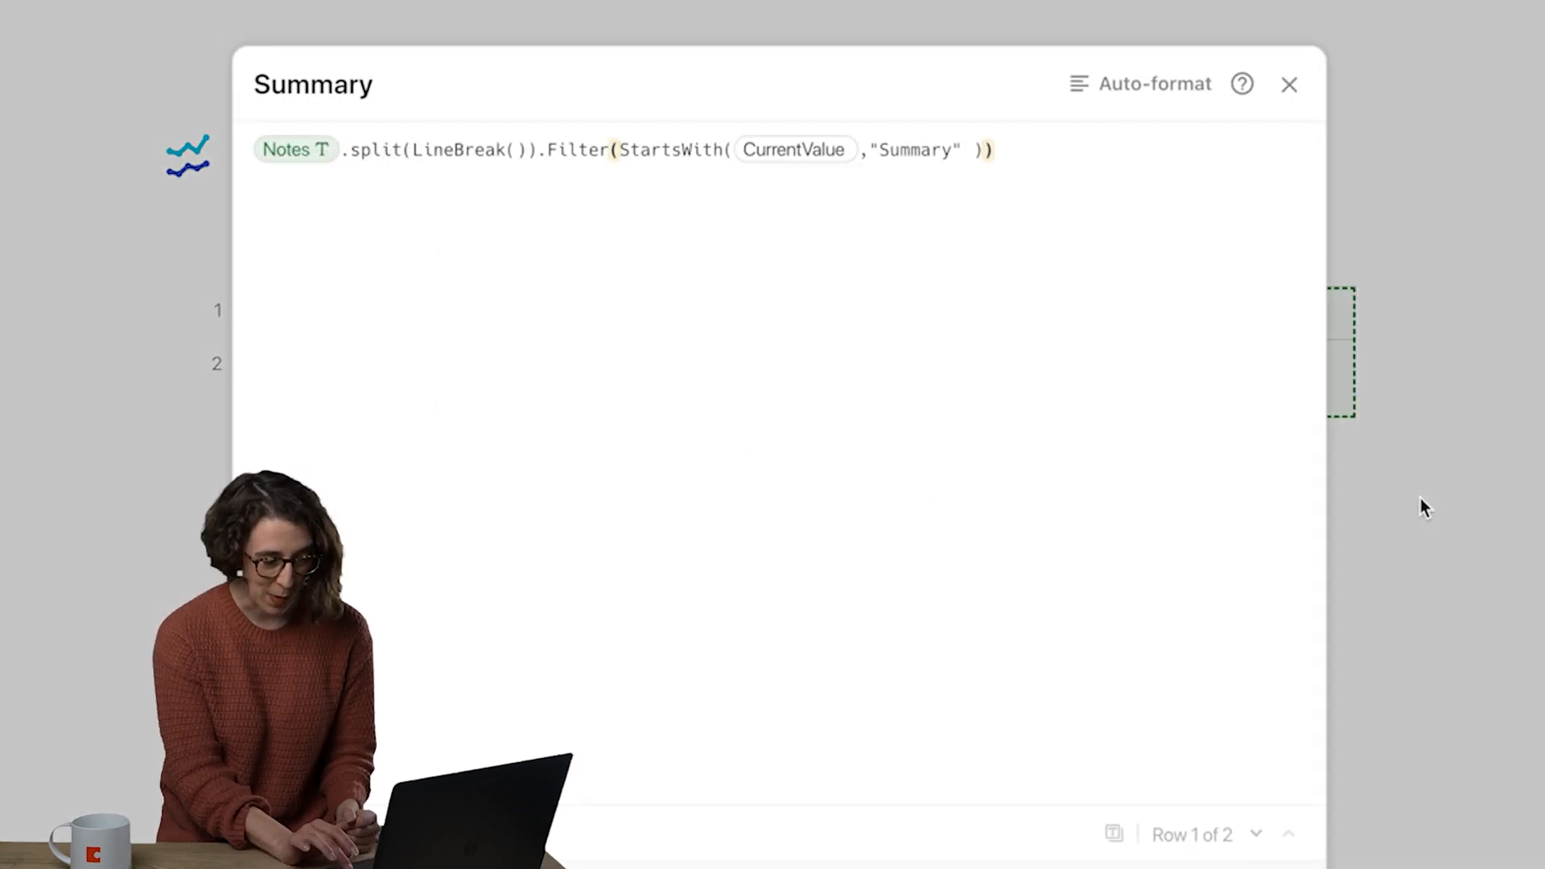
pyautogui.click(1153, 84)
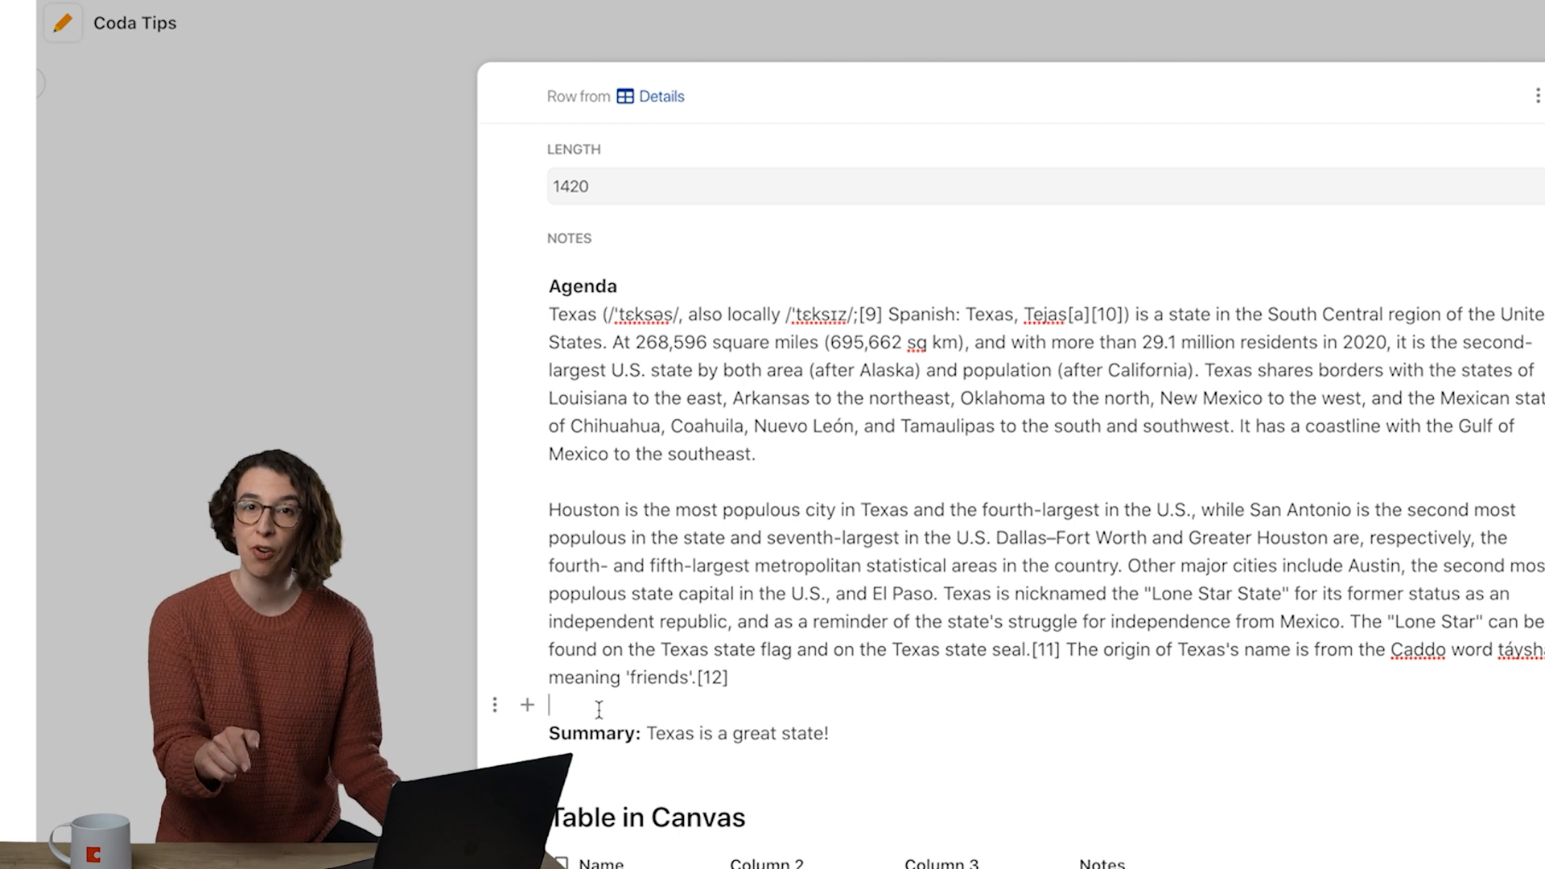
# Review the Texas row's expanded Notes with its Summary line, then return to the table.
pyautogui.doubleClick(596, 733)
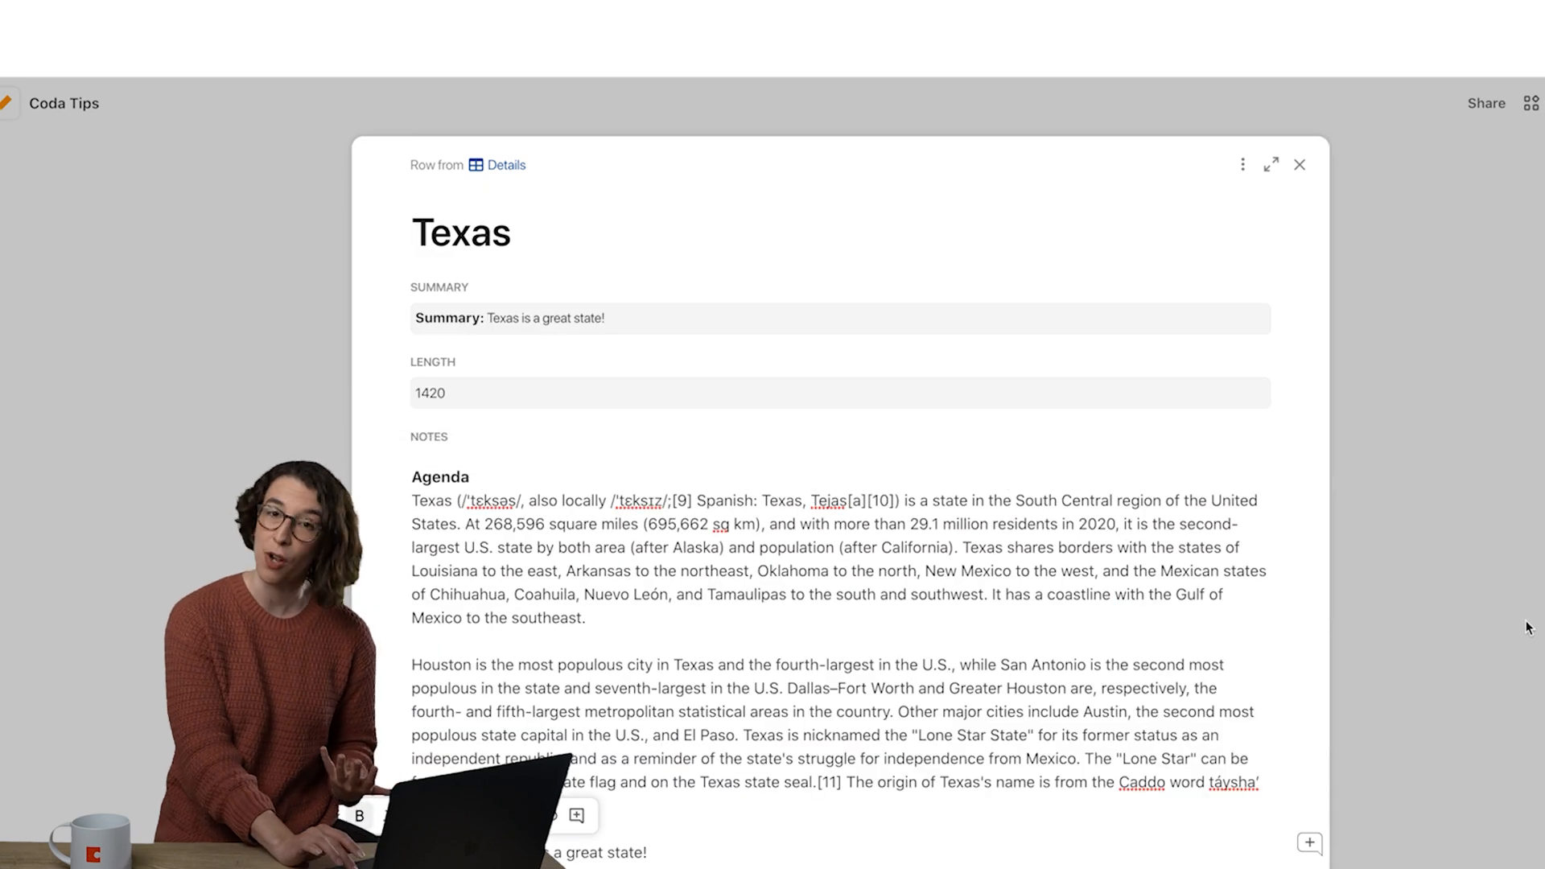
pyautogui.click(1299, 164)
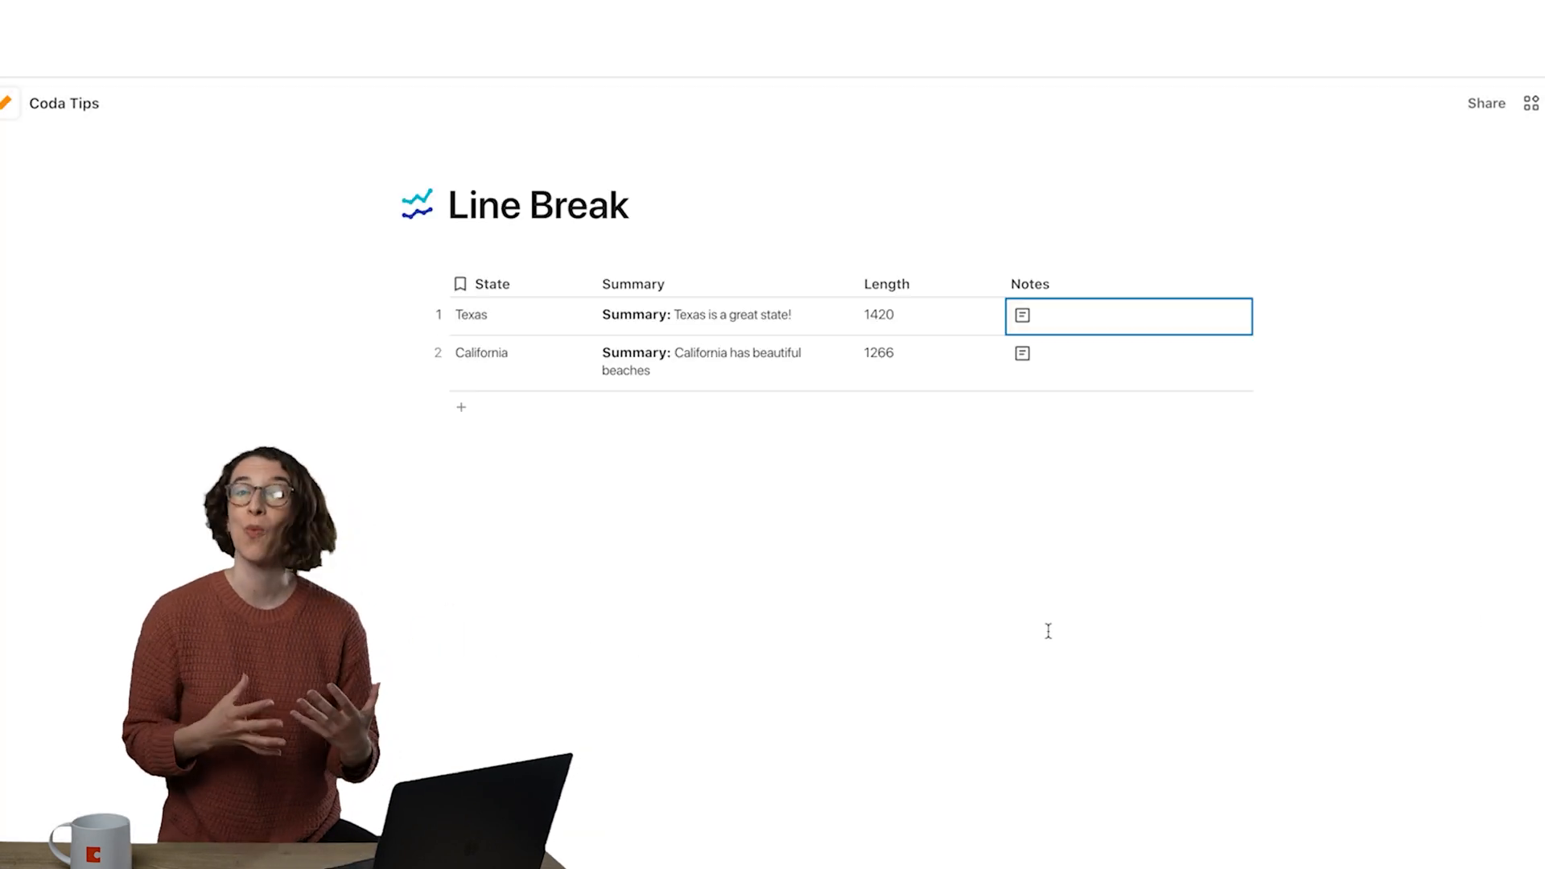